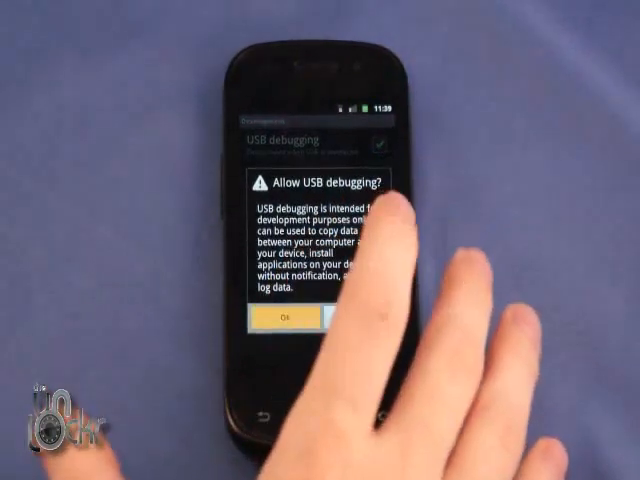
# Step: Allow USB debugging from this computer in the phone's confirmation dialog
pyautogui.click(284, 316)
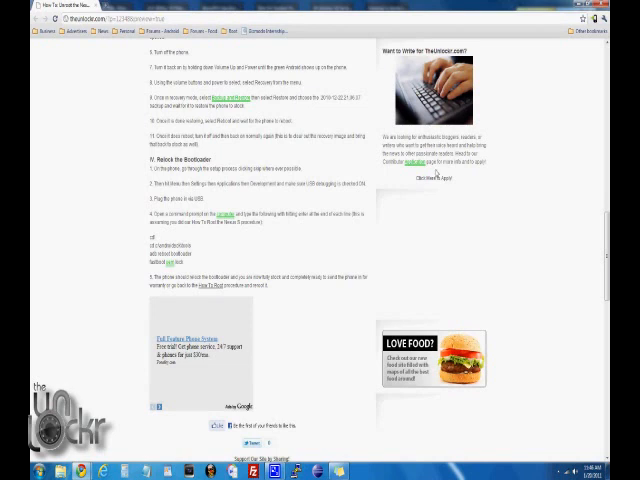
# Step: Bring up a Command Prompt in the platform-tools folder over the Chrome guide page
pyautogui.click(12, 472)
pyautogui.write('adb reboot bootloader')
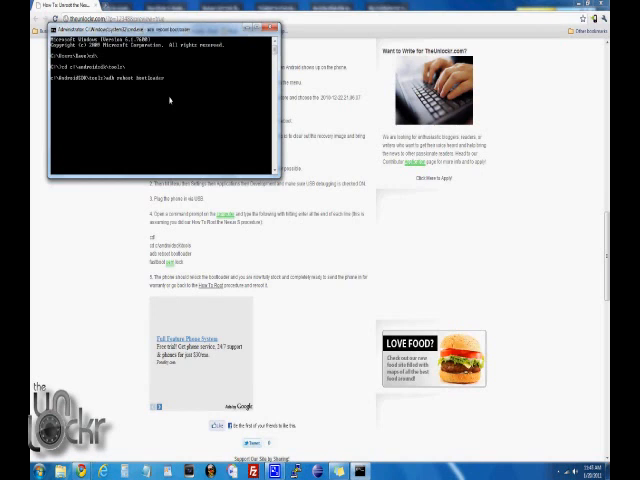
# Step: Run adb reboot bootloader, then fastboot oem lock to relock the phone's bootloader
pyautogui.press('Return')
pyautogui.write('fastboot oem lock')
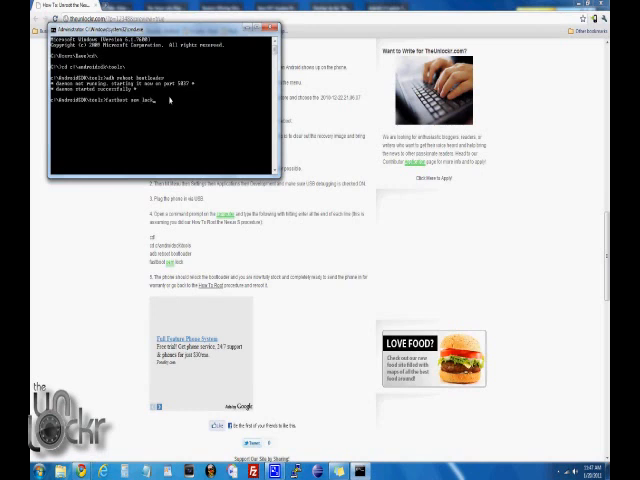
pyautogui.press('Return')
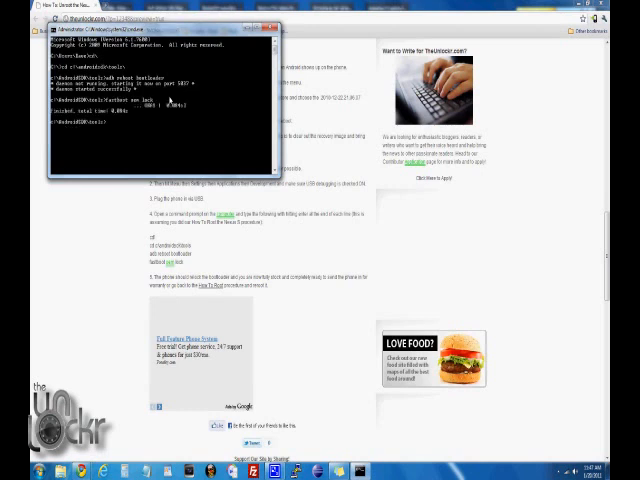